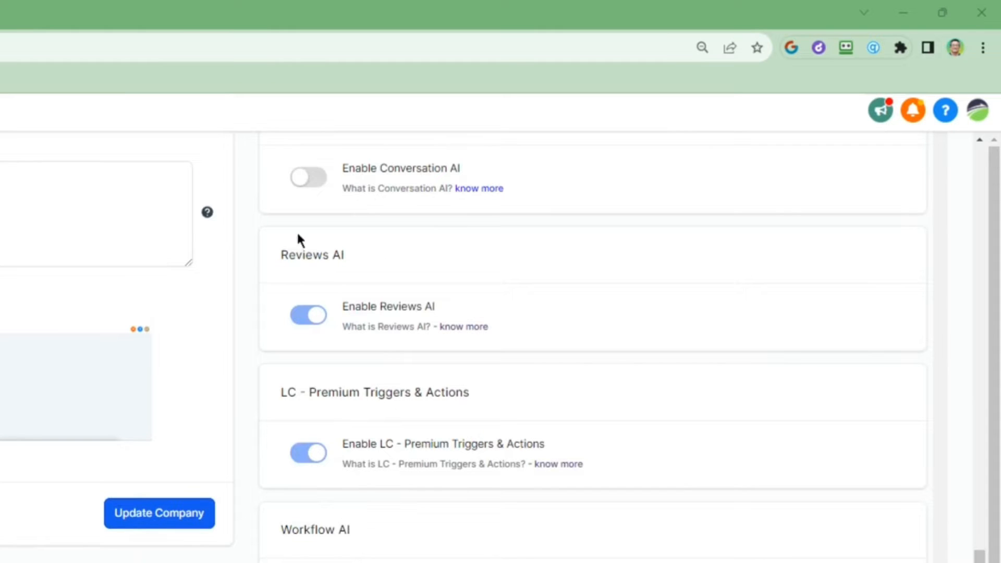
{"action": "mouse_move", "coordinate": [360, 325]}
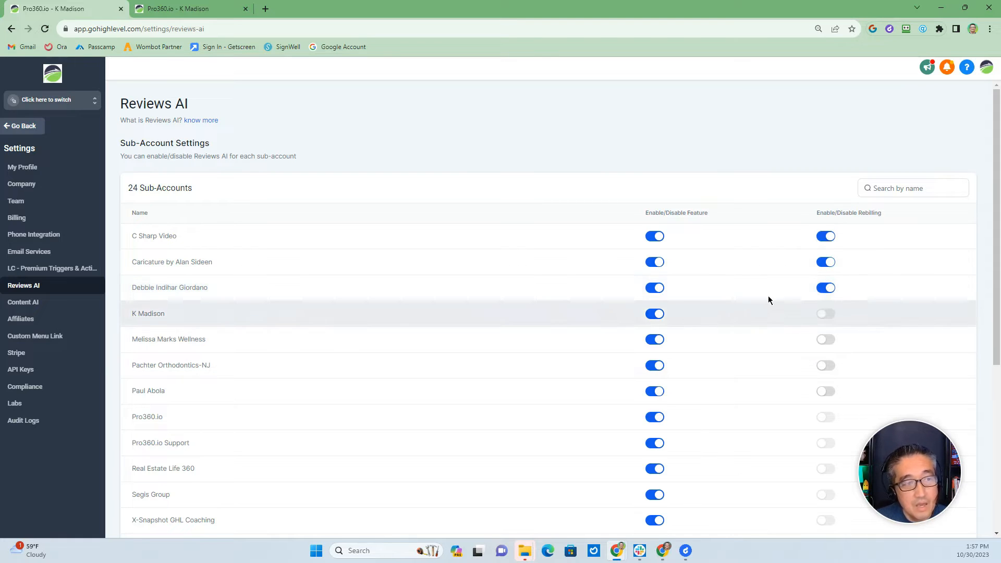
{"action": "mouse_move", "coordinate": [655, 288]}
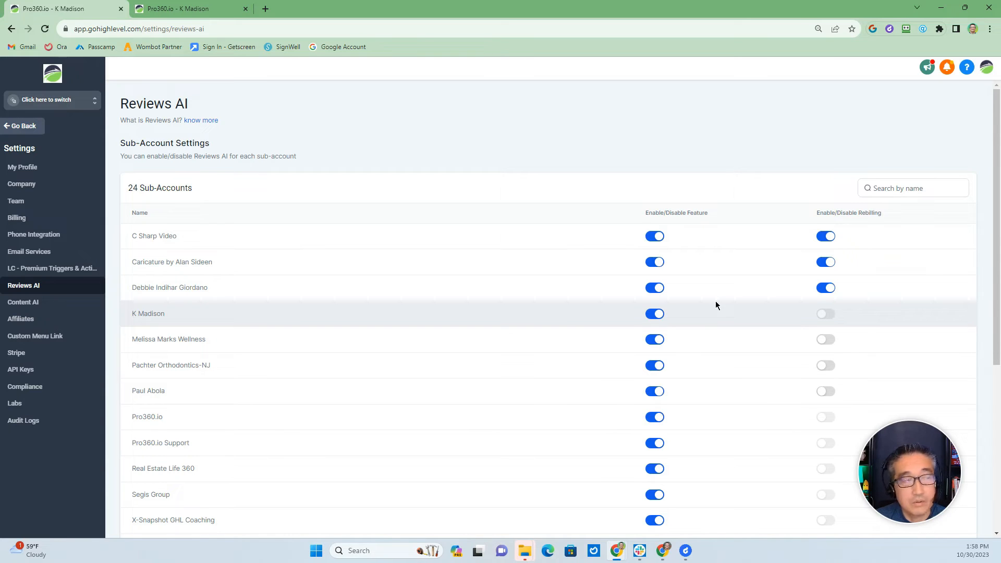
- Return to the browser tab bar while the Reviews AI sub-account list stays unchanged
{"action": "left_click", "coordinate": [186, 9]}
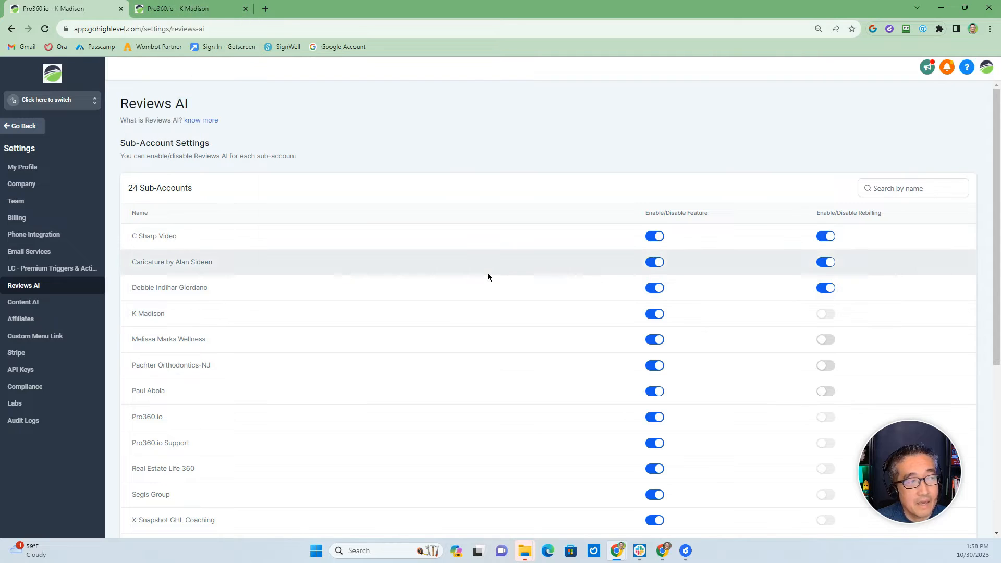
{"action": "mouse_move", "coordinate": [824, 314]}
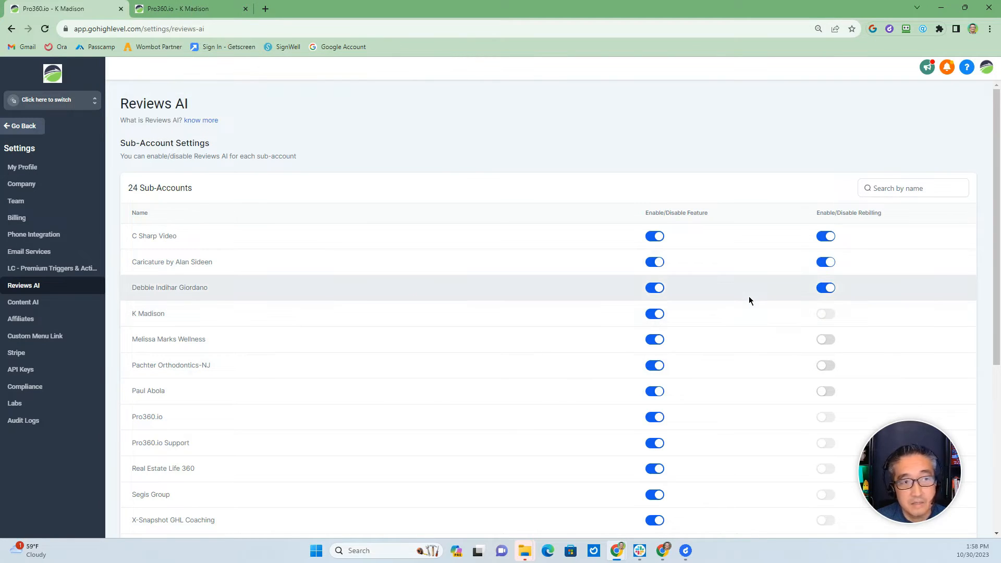
{"action": "mouse_move", "coordinate": [275, 77]}
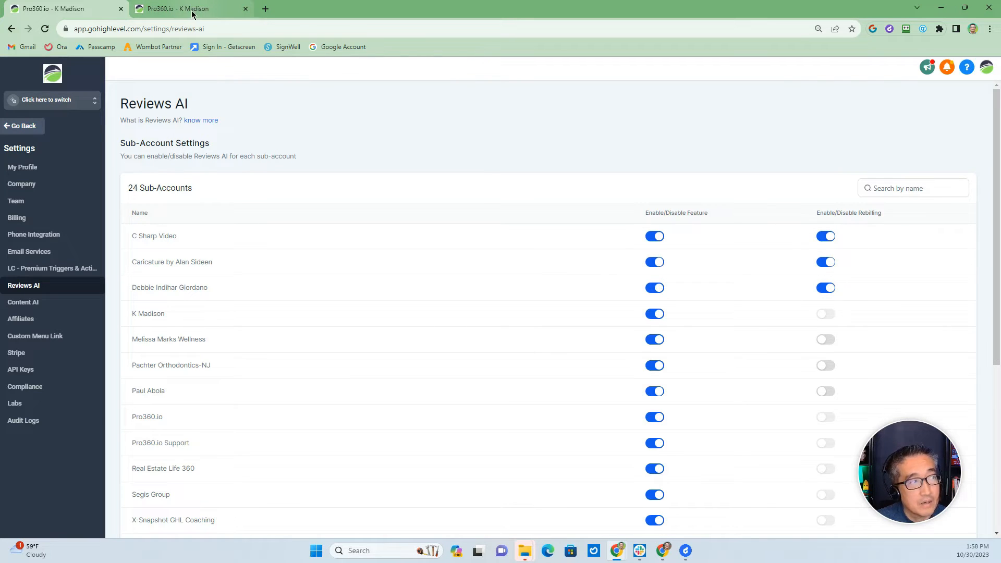
{"action": "mouse_move", "coordinate": [179, 8]}
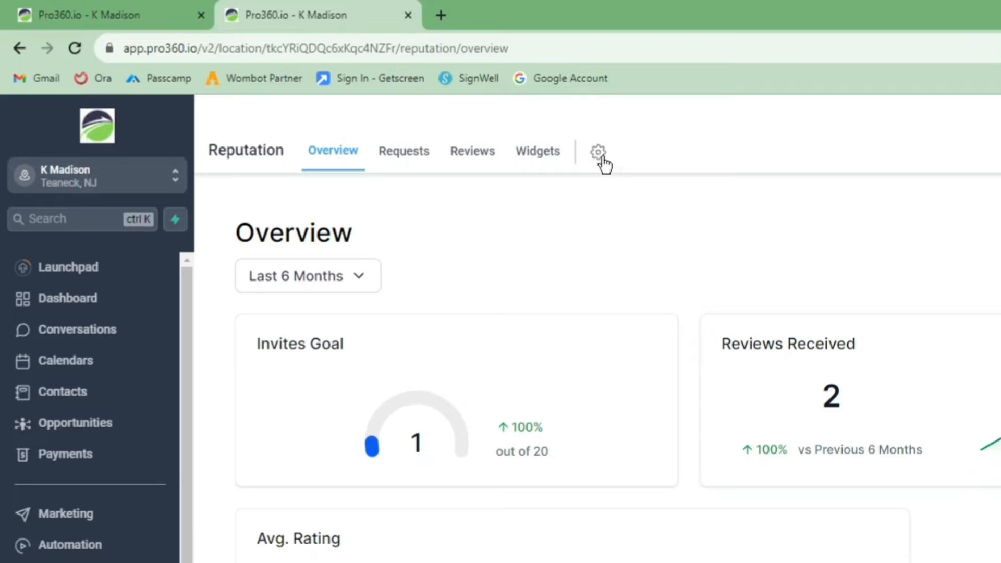
{"action": "left_click", "coordinate": [598, 152]}
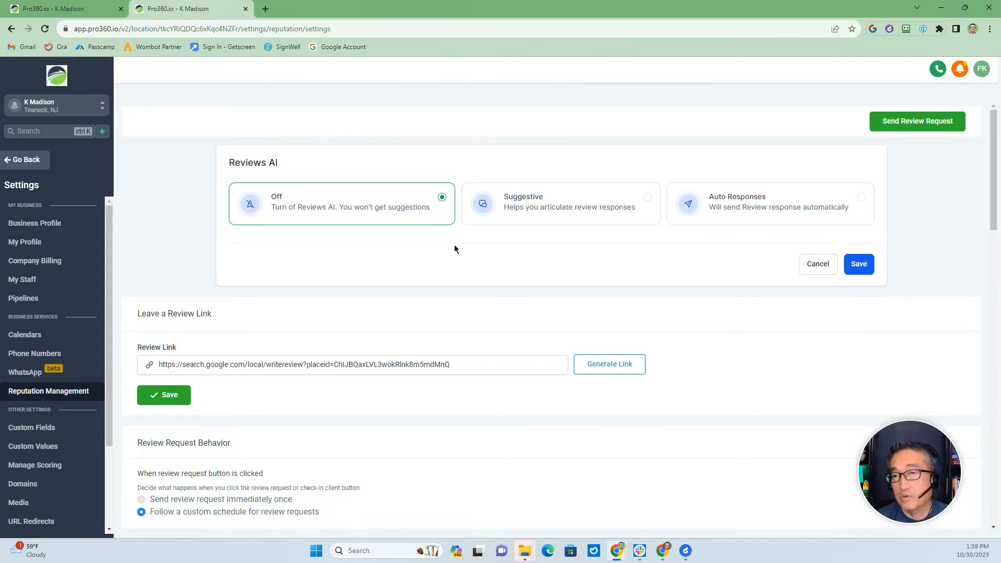
{"action": "mouse_move", "coordinate": [539, 254]}
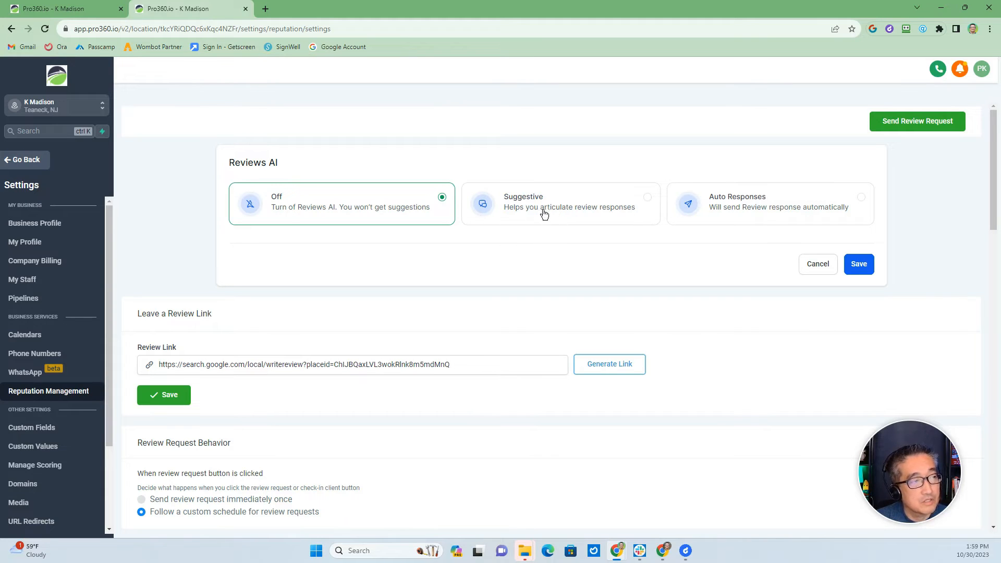
{"action": "left_click", "coordinate": [560, 205]}
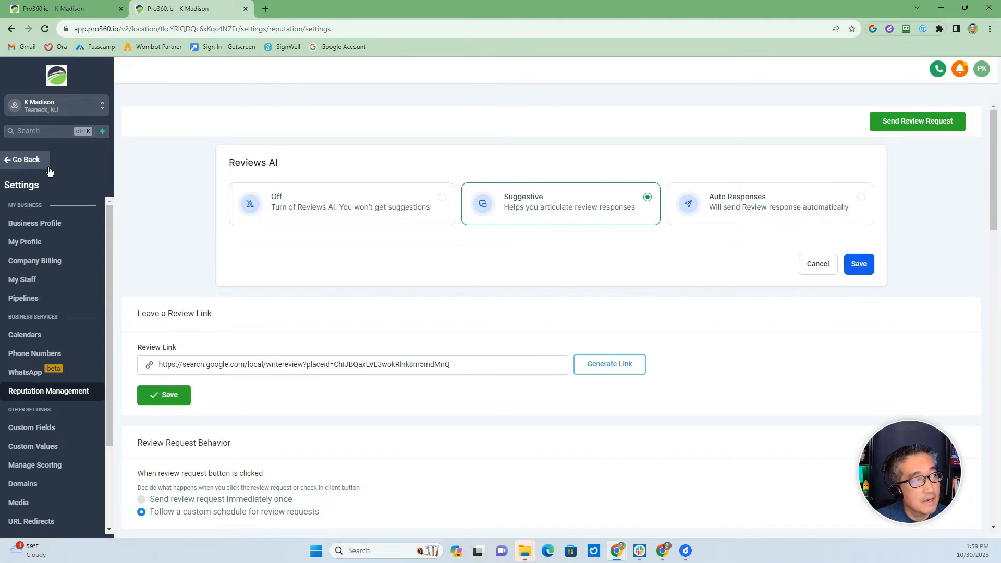
{"action": "left_click", "coordinate": [24, 160]}
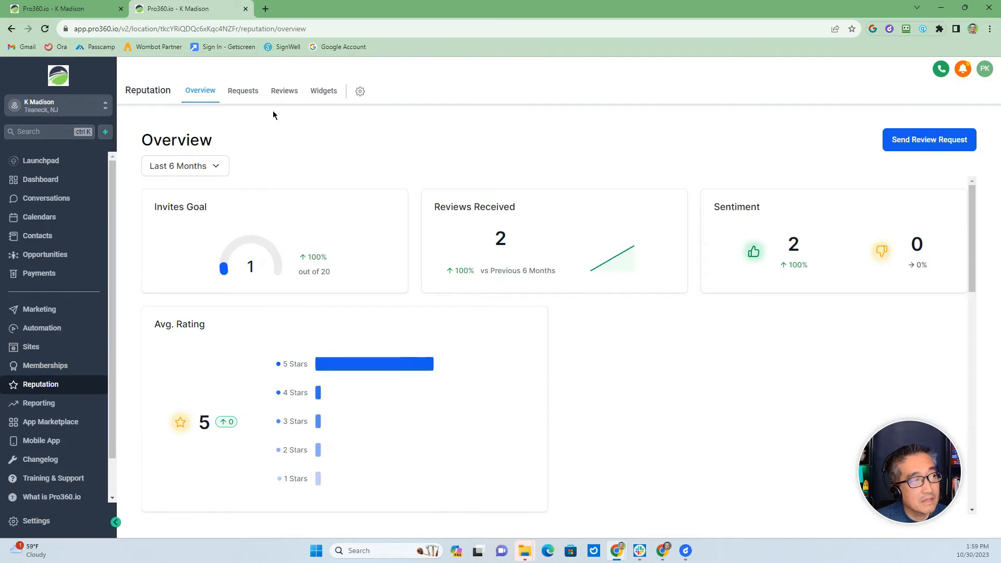
- Draft a regenerated AI reply to the C Sharp Video review without sending it
{"action": "left_click", "coordinate": [284, 91]}
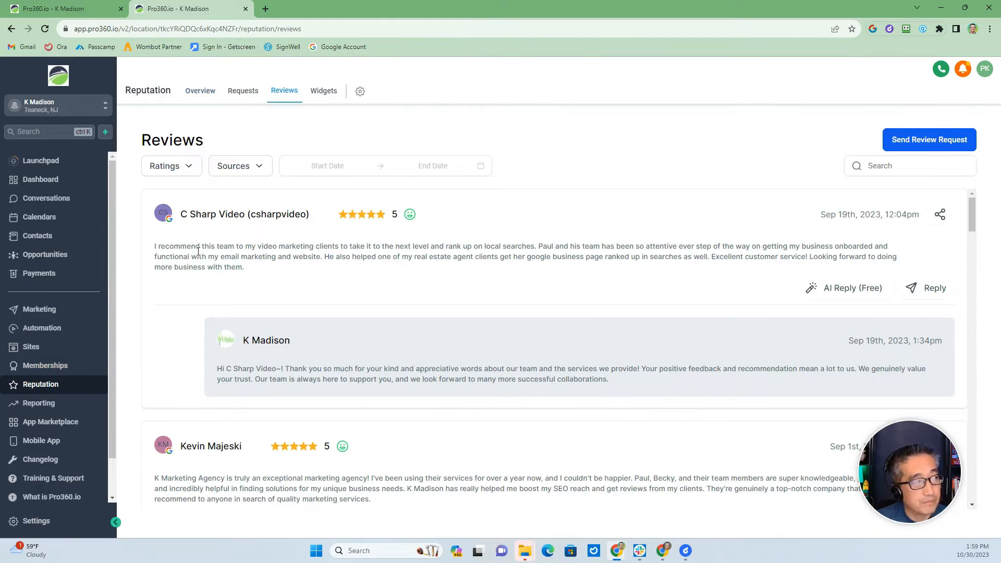
{"action": "mouse_move", "coordinate": [827, 305]}
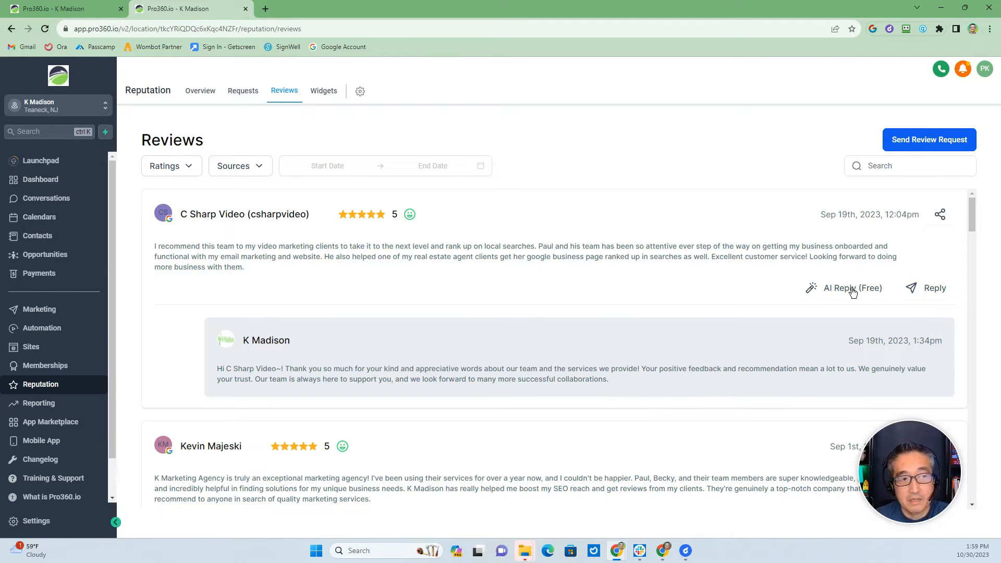
{"action": "left_click", "coordinate": [852, 288]}
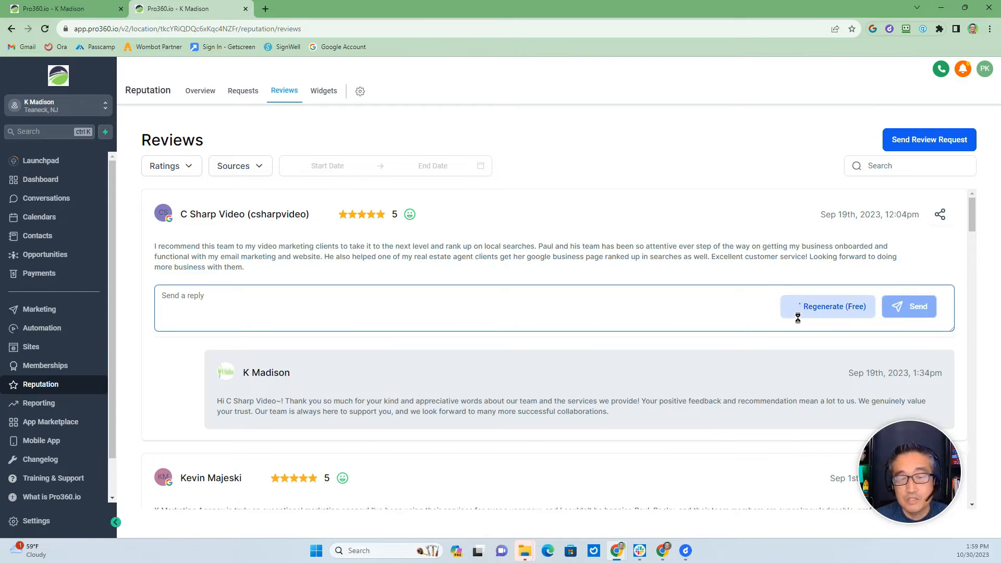
{"action": "left_click", "coordinate": [827, 306]}
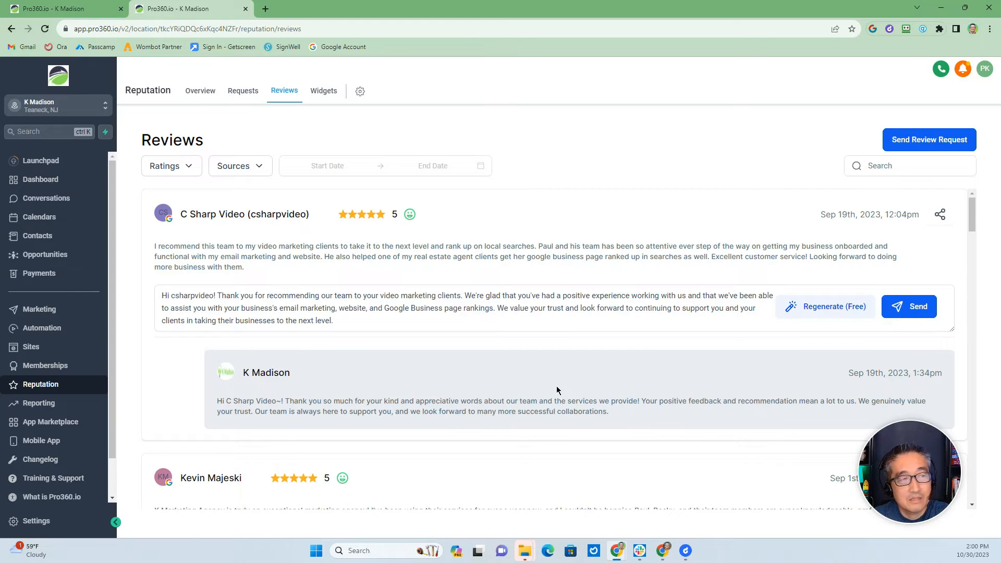
{"action": "mouse_move", "coordinate": [691, 373]}
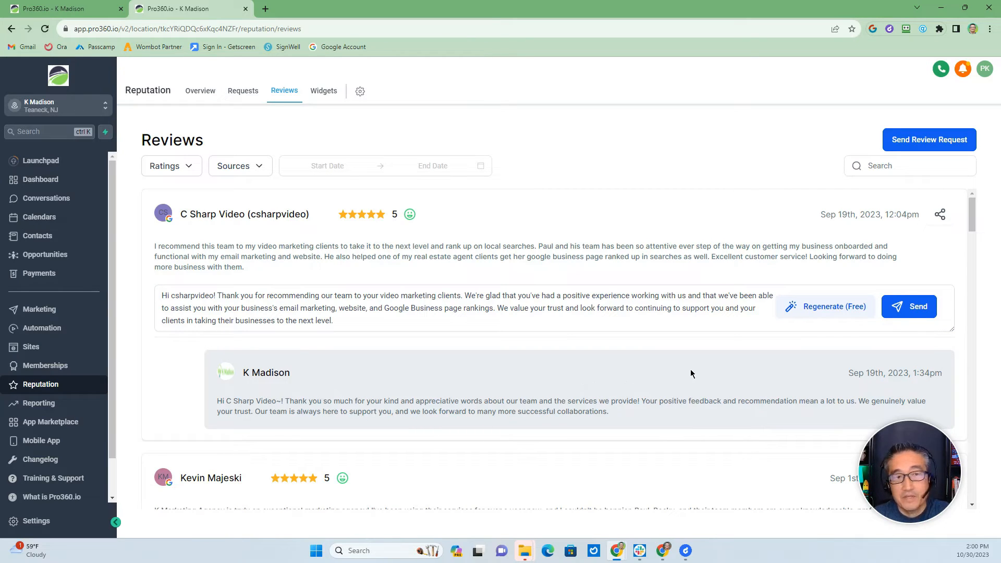
{"action": "mouse_move", "coordinate": [681, 364]}
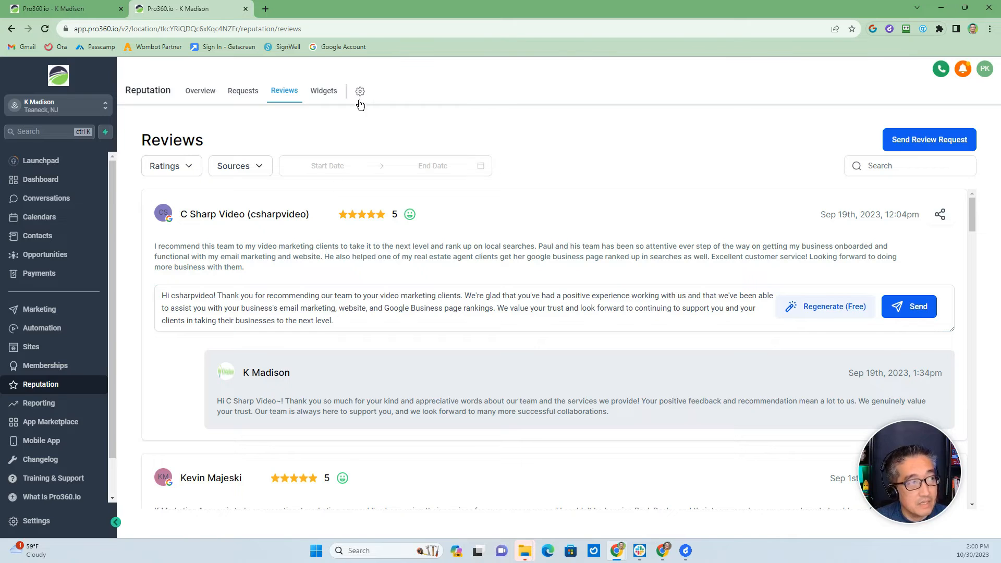
{"action": "mouse_move", "coordinate": [343, 121]}
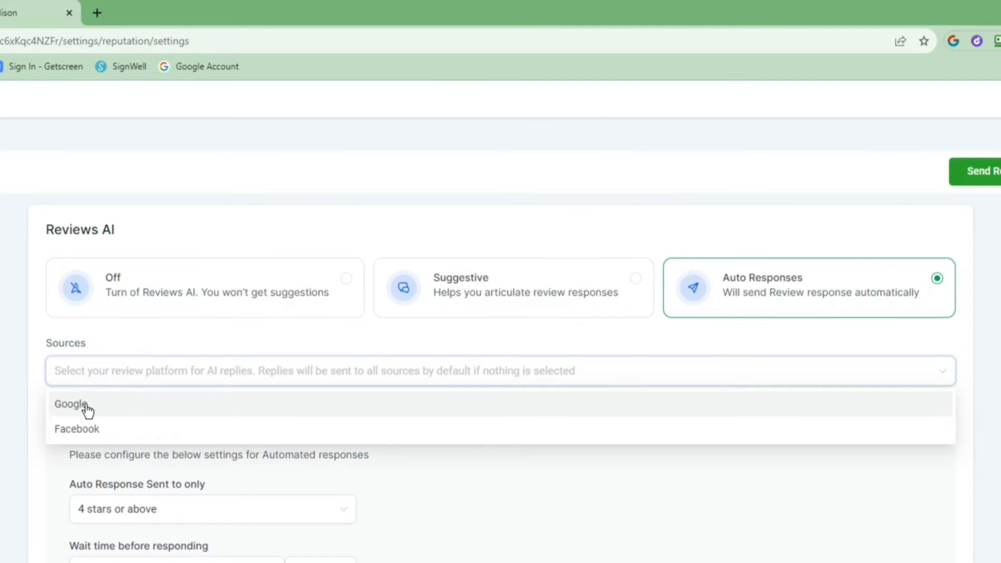
- Add Facebook alongside Google as a source for Reviews AI auto responses
{"action": "left_click", "coordinate": [70, 403]}
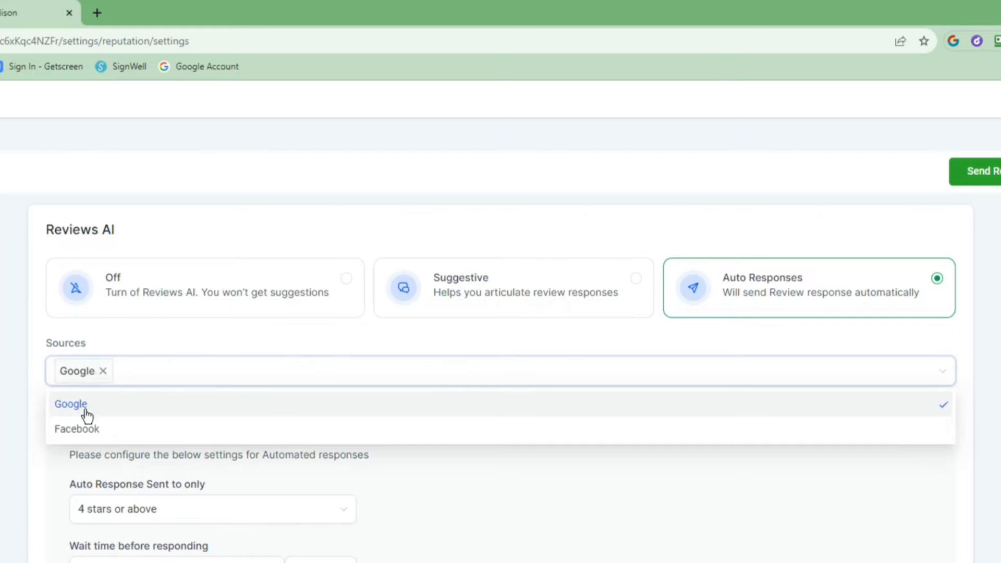
{"action": "left_click", "coordinate": [76, 428]}
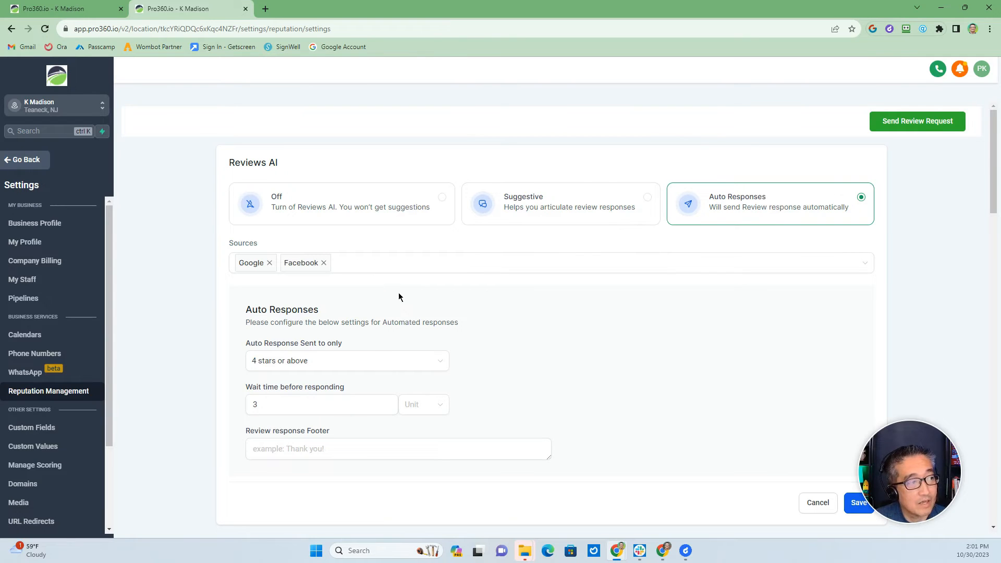
{"action": "scroll", "scroll_direction": "down", "scroll_amount": 3}
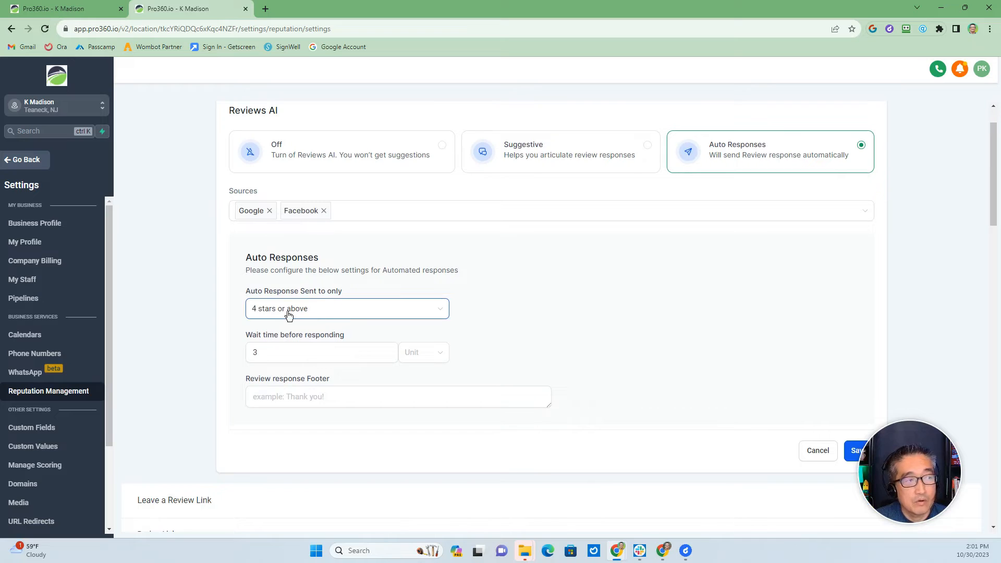
{"action": "left_click", "coordinate": [347, 309]}
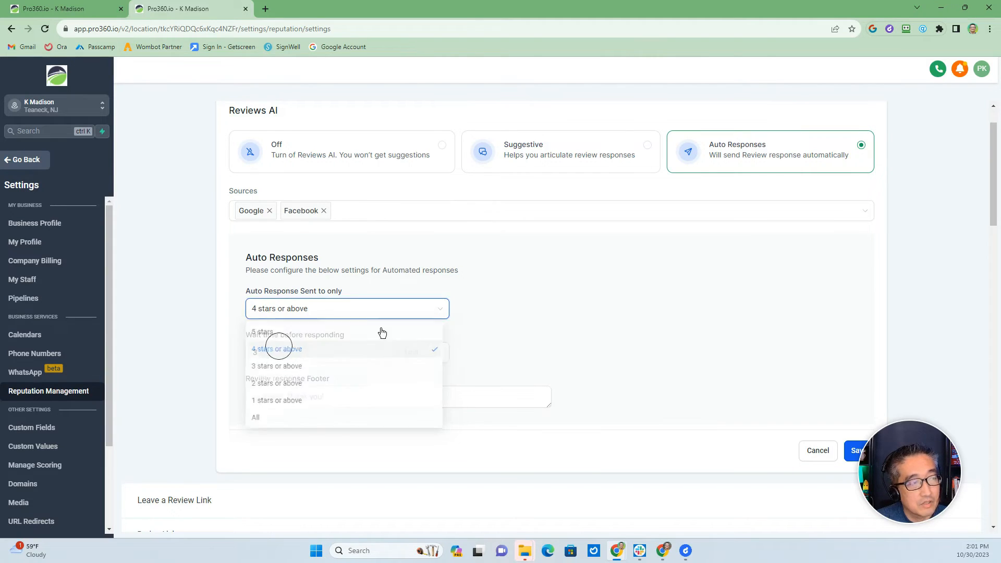
{"action": "type", "text": "3"}
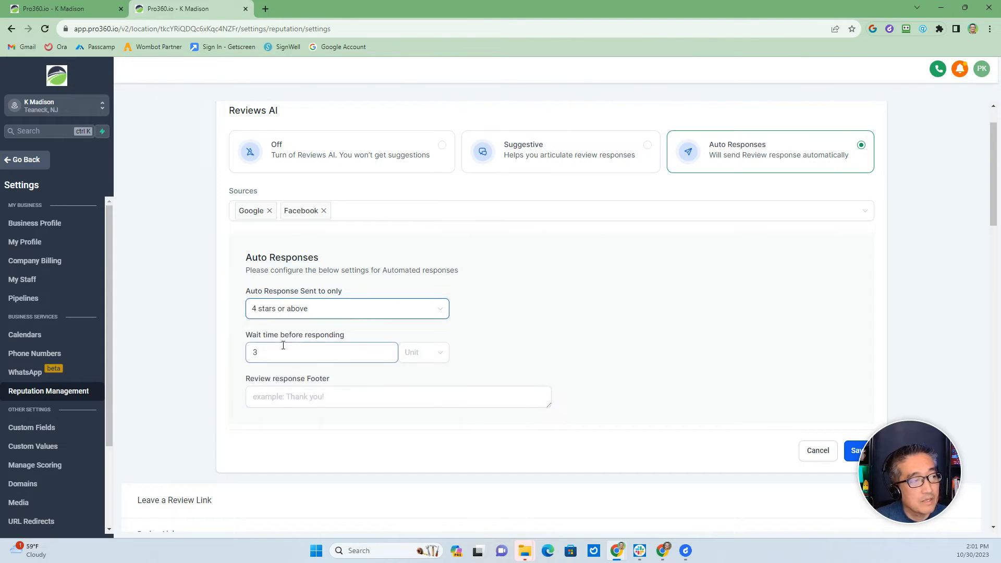
{"action": "left_click", "coordinate": [323, 352]}
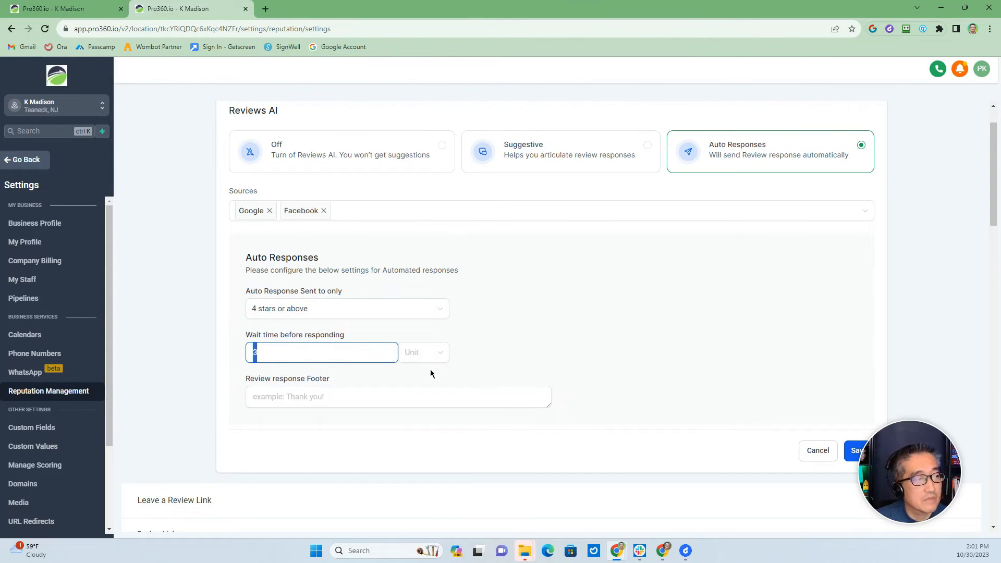
- Set the auto-response wait time to 1 hour, leaving the response footer empty
{"action": "type", "text": "5"}
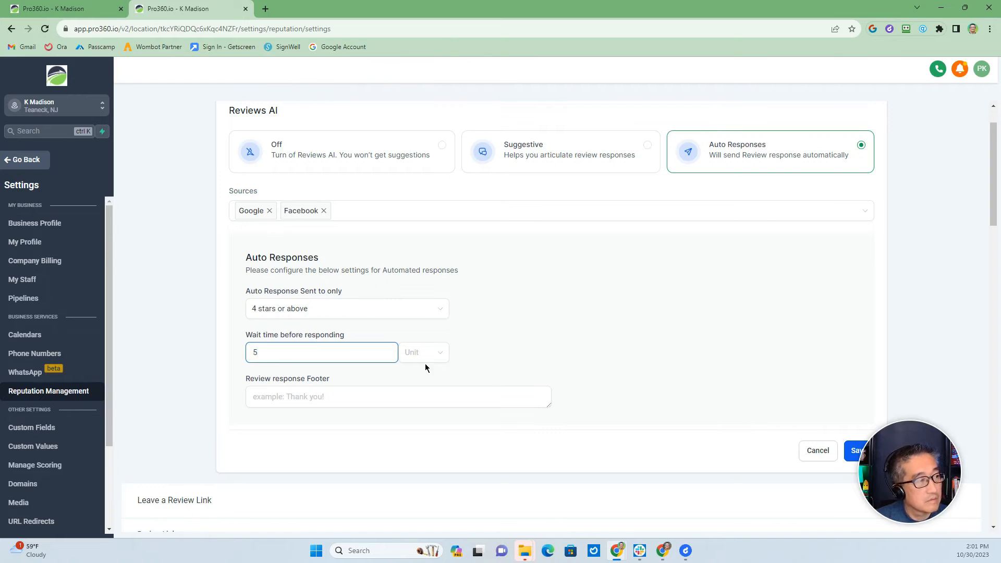
{"action": "left_click", "coordinate": [424, 351]}
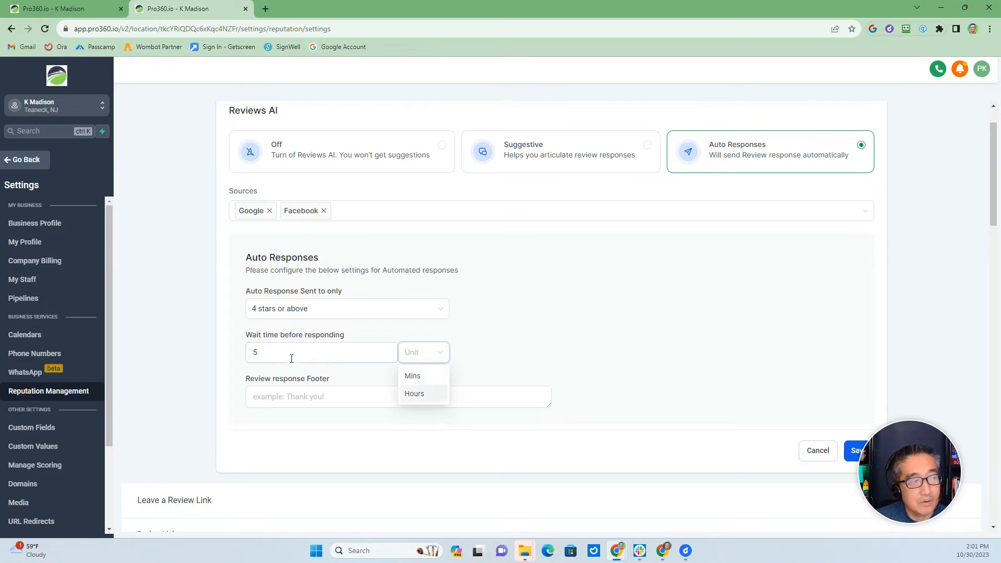
{"action": "type", "text": "1"}
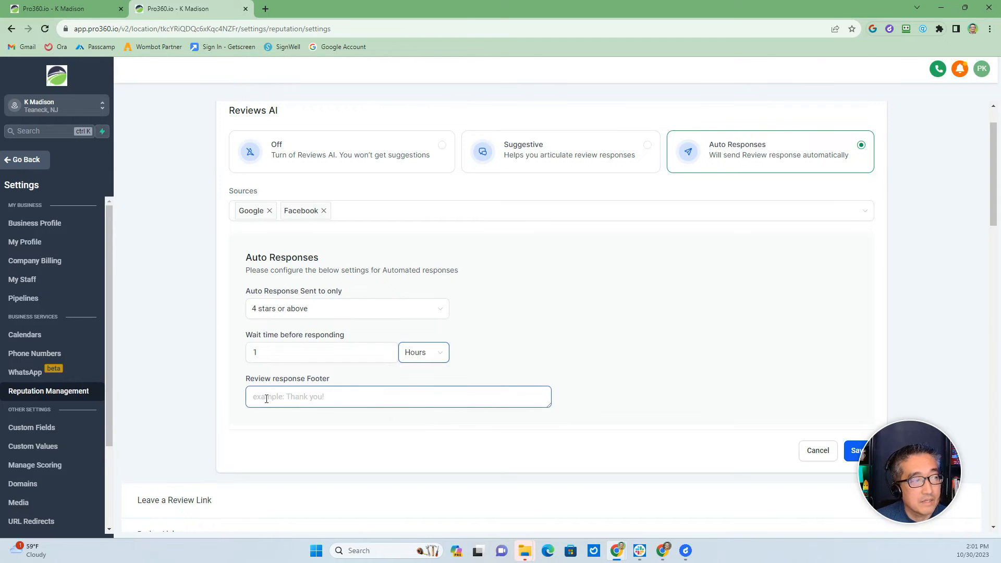
{"action": "scroll", "scroll_direction": "down", "scroll_amount": 3}
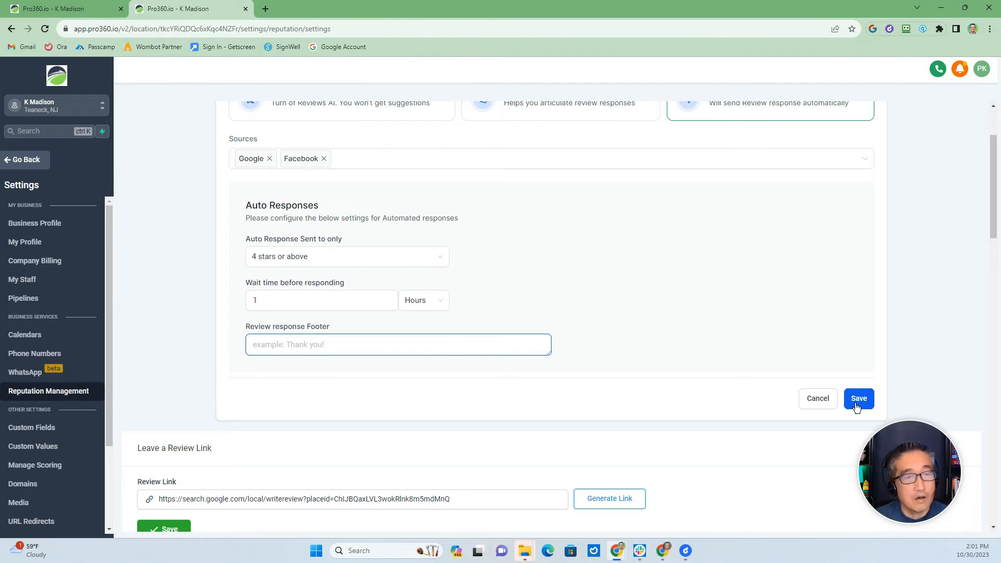
{"action": "mouse_move", "coordinate": [846, 411]}
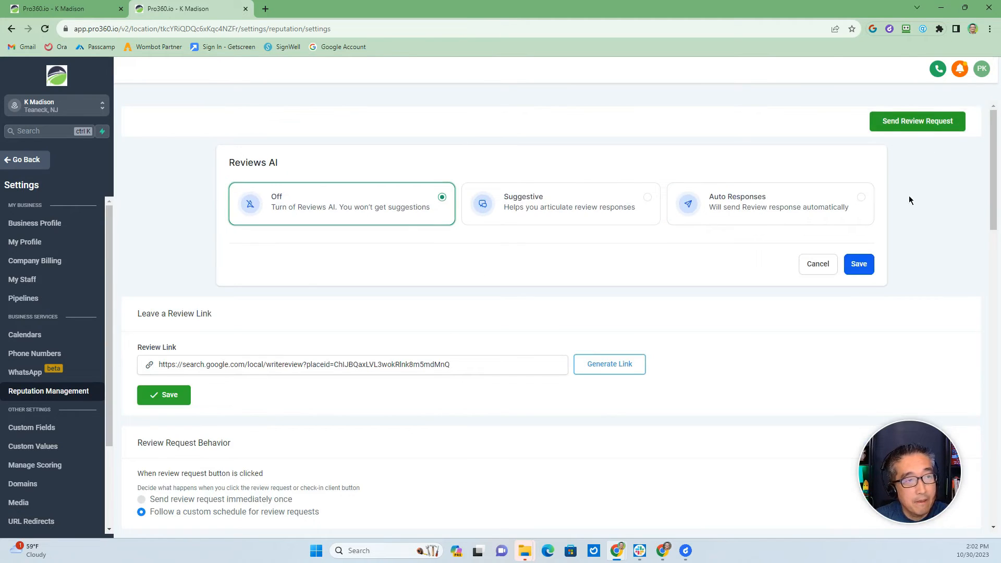
{"action": "mouse_move", "coordinate": [245, 188]}
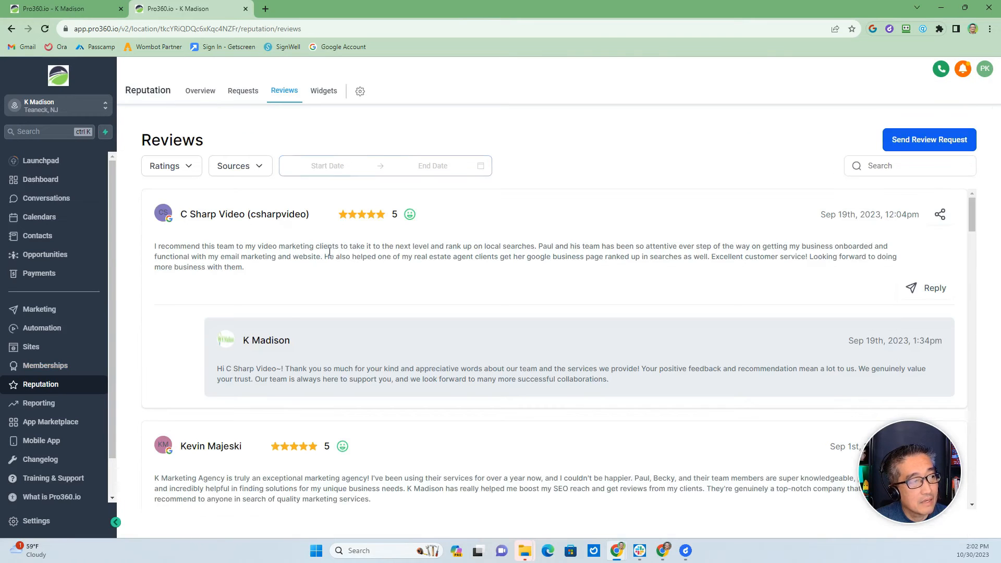
{"action": "scroll", "scroll_direction": "down", "scroll_amount": 3}
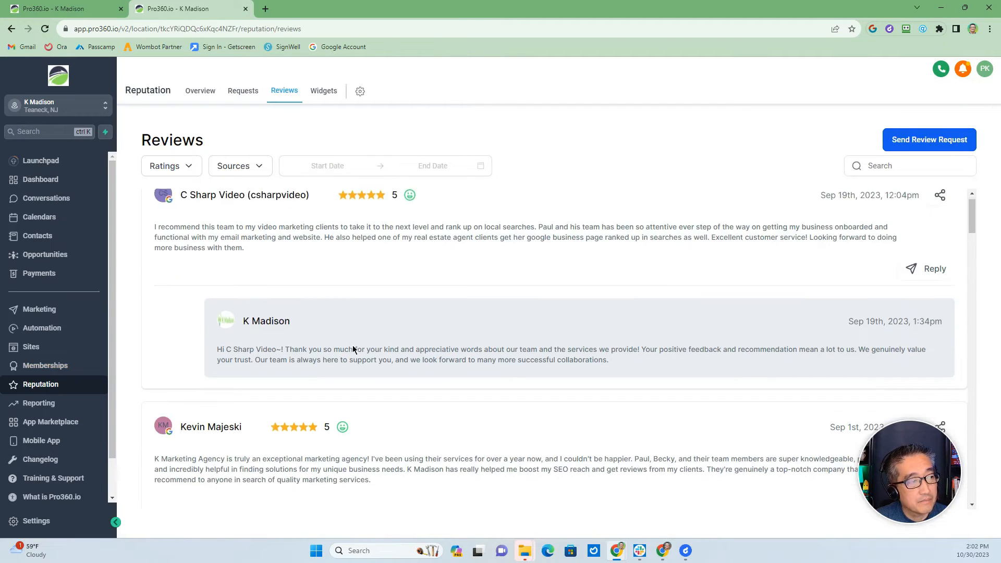
{"action": "scroll", "scroll_direction": "down", "scroll_amount": 3}
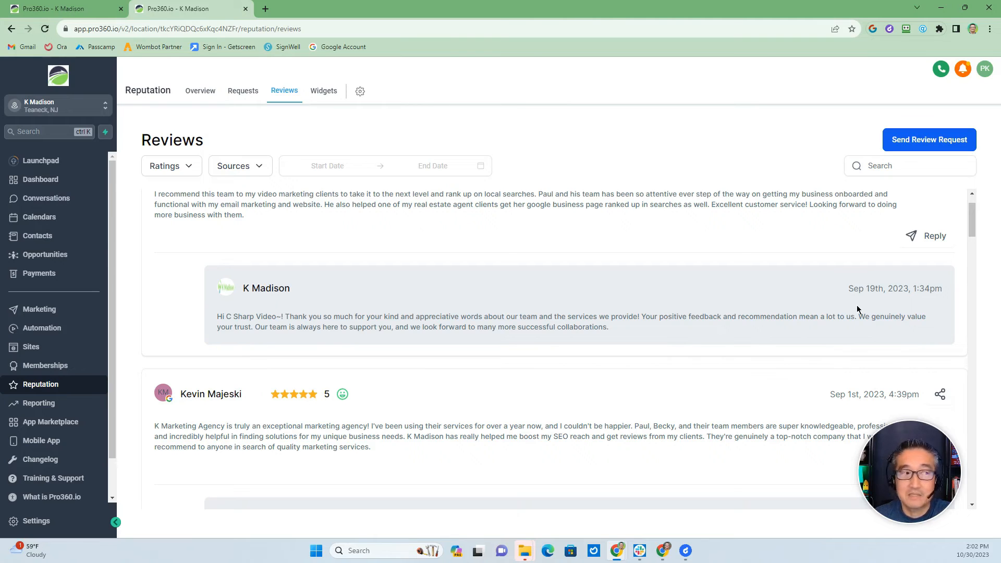
{"action": "mouse_move", "coordinate": [345, 325]}
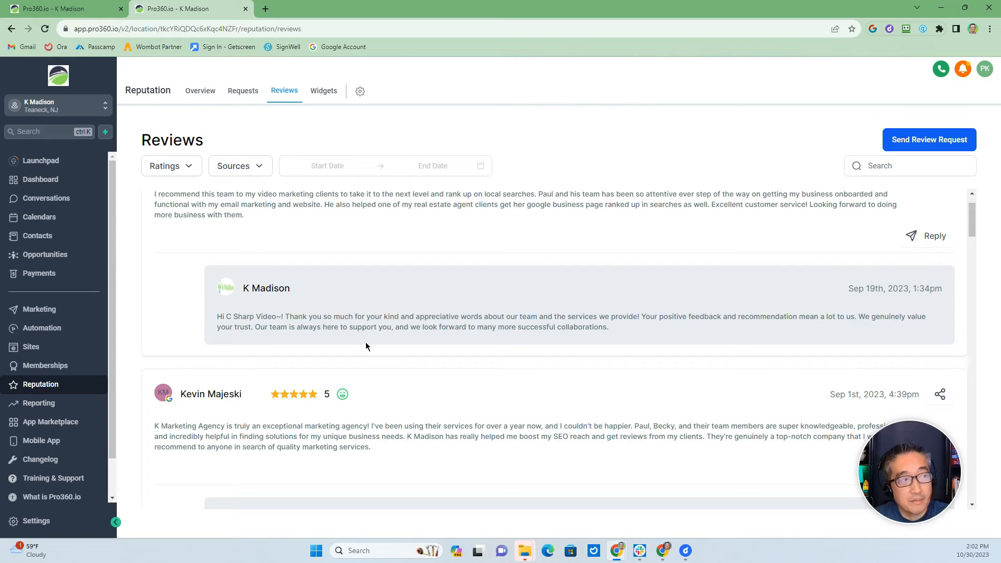
{"action": "mouse_move", "coordinate": [325, 326]}
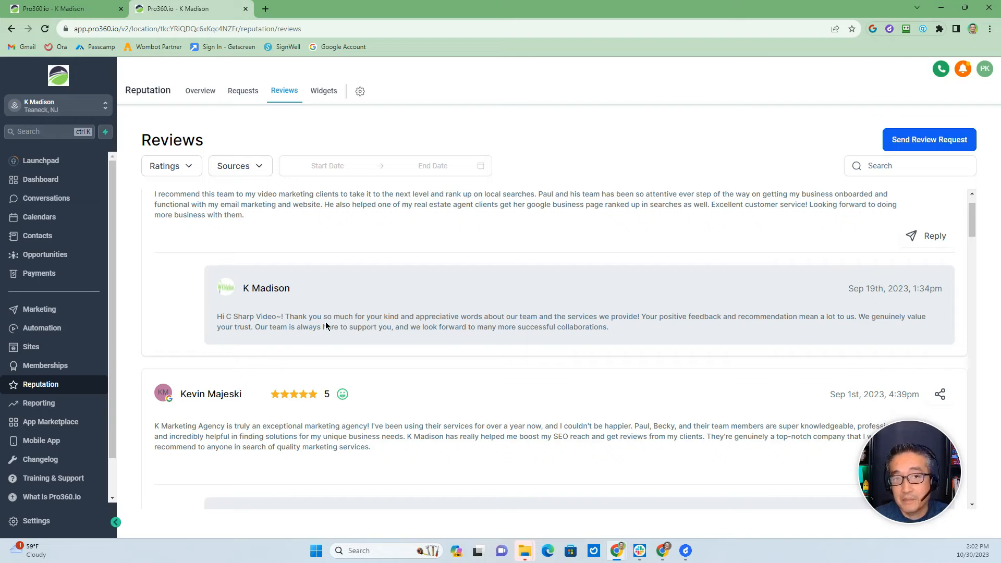
{"action": "mouse_move", "coordinate": [325, 361]}
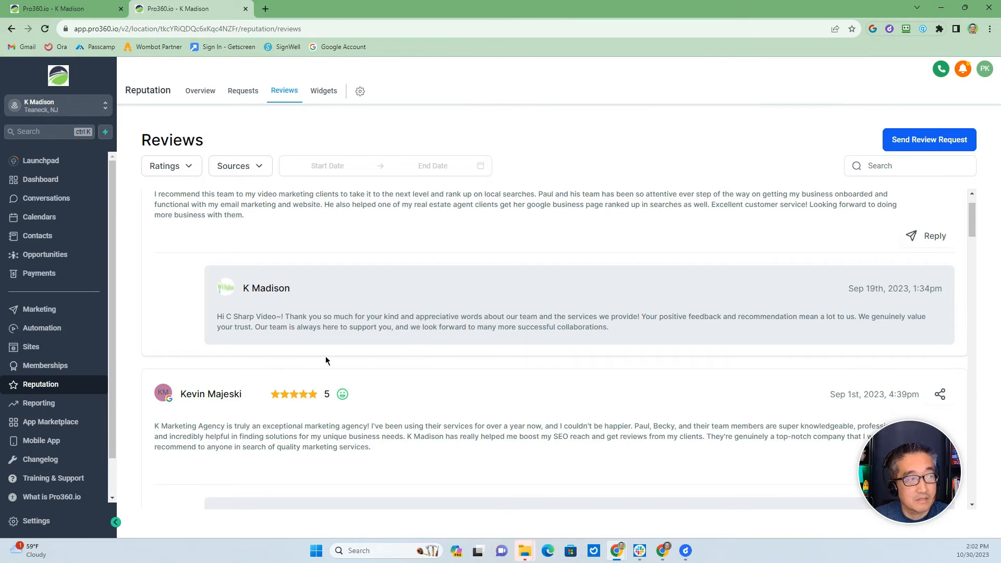
{"action": "scroll", "scroll_direction": "down", "scroll_amount": 3}
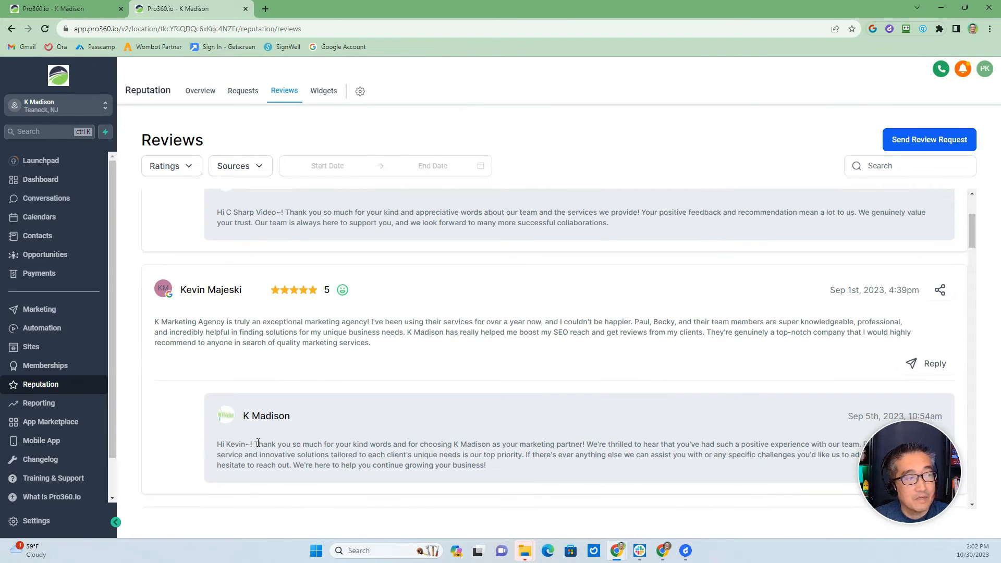